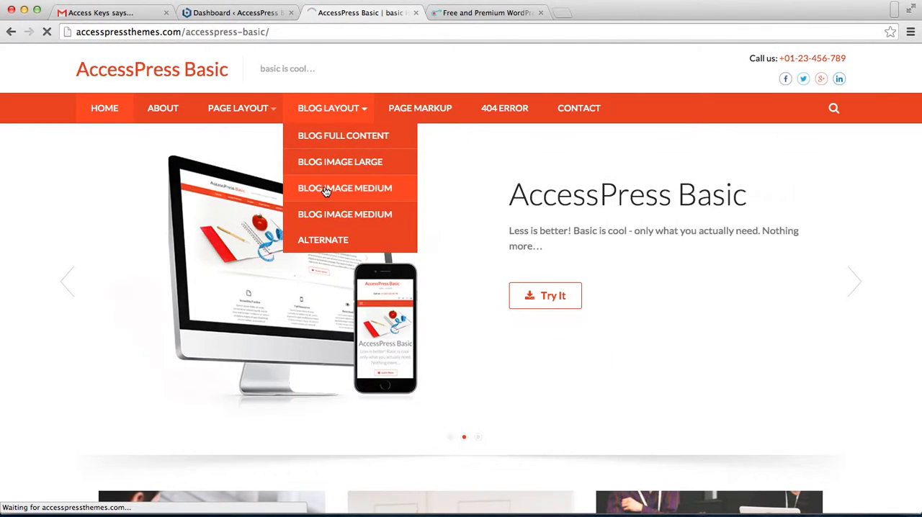
Browse the demo's Blog Image Medium layout posts, then return to the admin dashboard.
{"action": "left_click", "coordinate": [345, 188]}
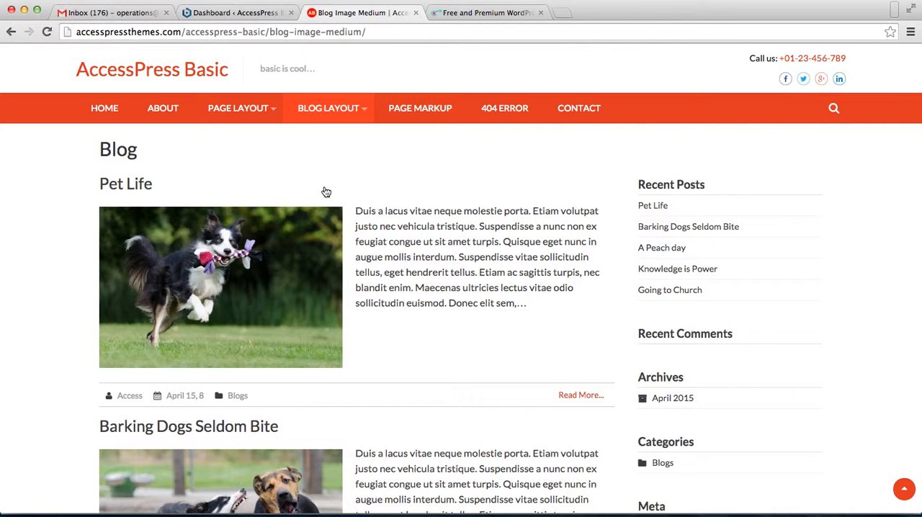
{"action": "scroll", "scroll_direction": "down", "scroll_amount": 3}
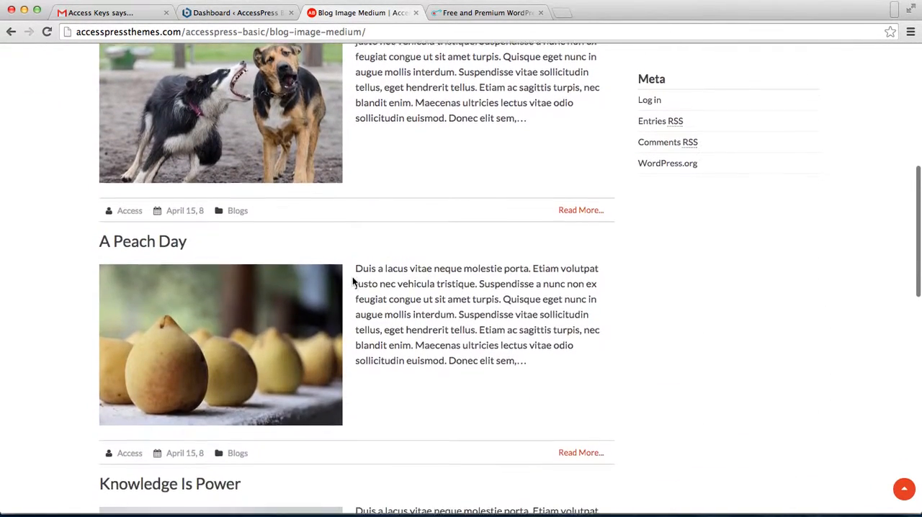
{"action": "scroll", "scroll_direction": "down", "scroll_amount": 3}
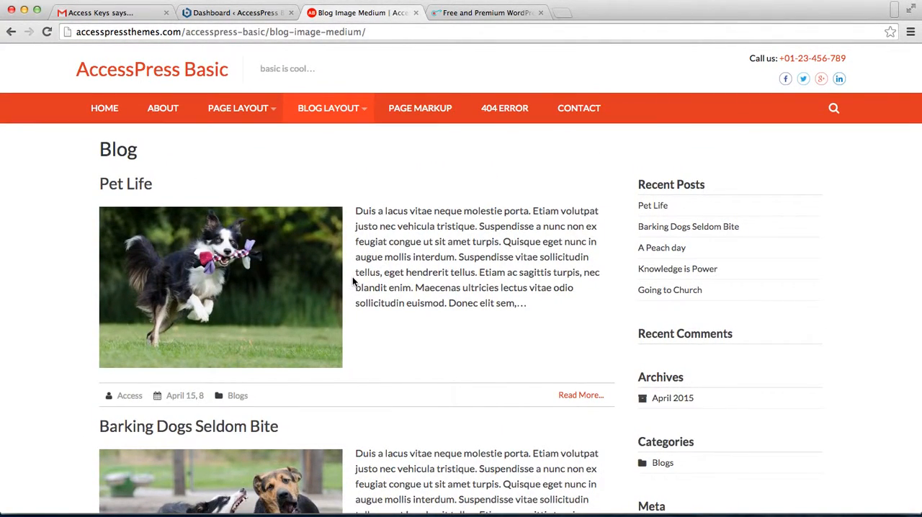
{"action": "left_click", "coordinate": [237, 11]}
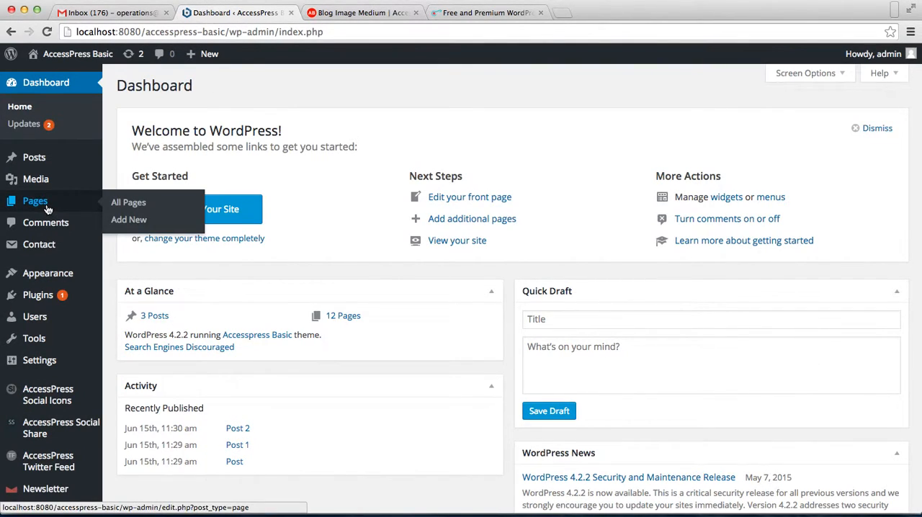
Create a new page titled 'Blog' and publish it.
{"action": "left_click", "coordinate": [130, 219]}
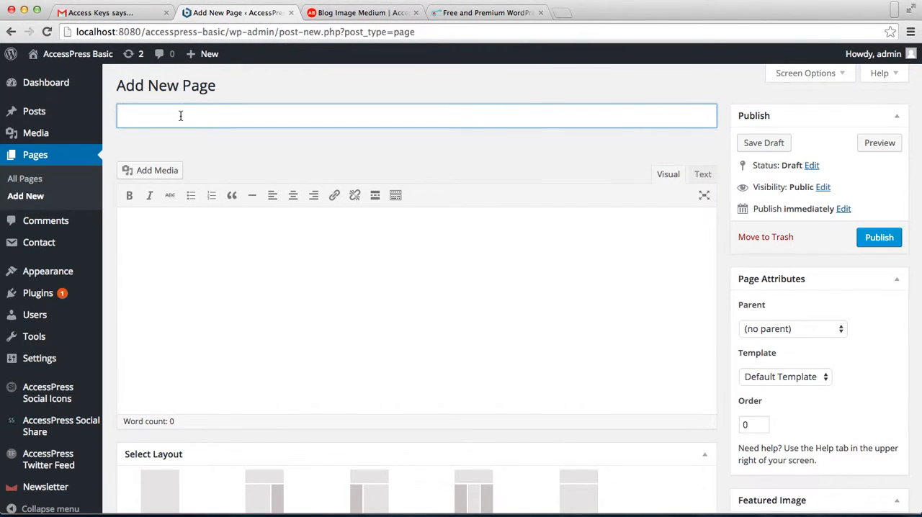
{"action": "type", "text": "Blog"}
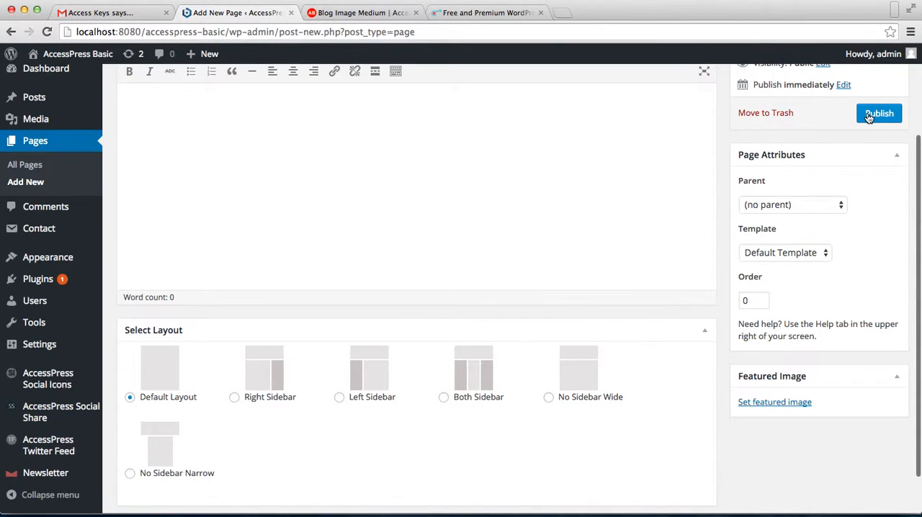
{"action": "left_click", "coordinate": [879, 113]}
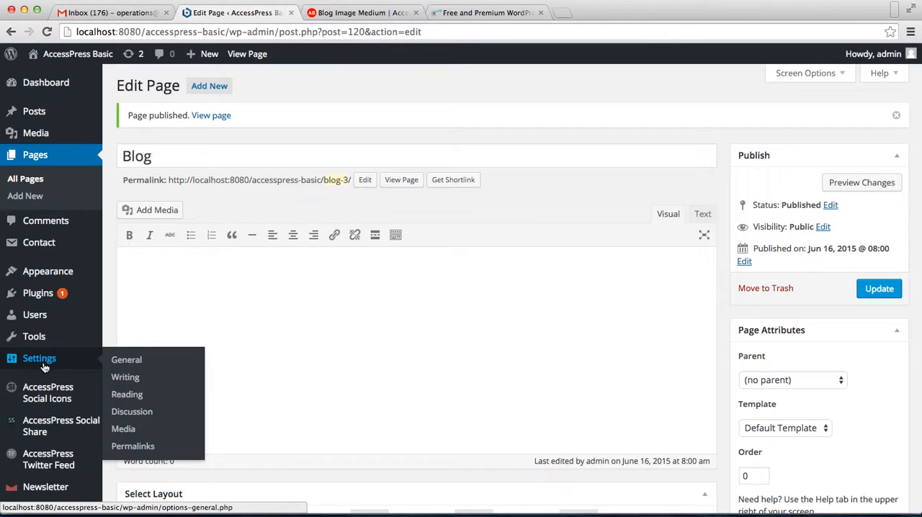
In Reading settings, set Blog as the posts page and save changes.
{"action": "left_click", "coordinate": [127, 395]}
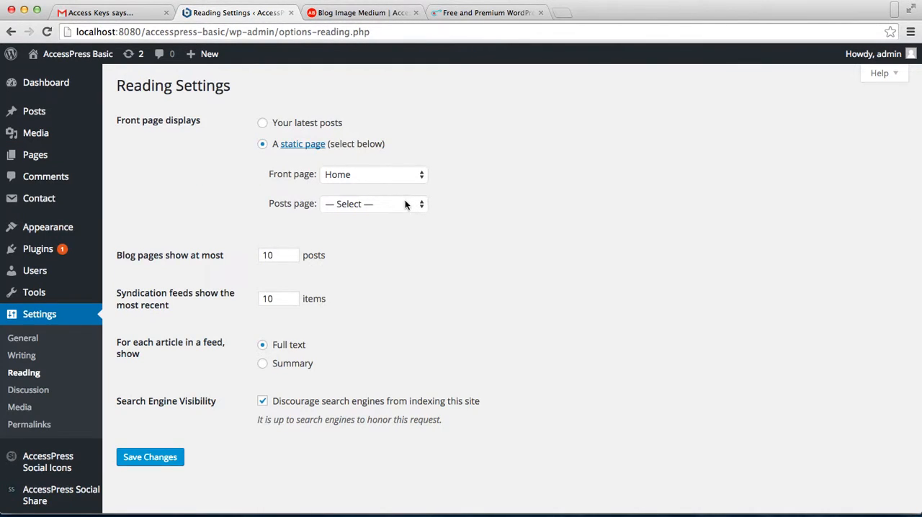
{"action": "left_click", "coordinate": [373, 203]}
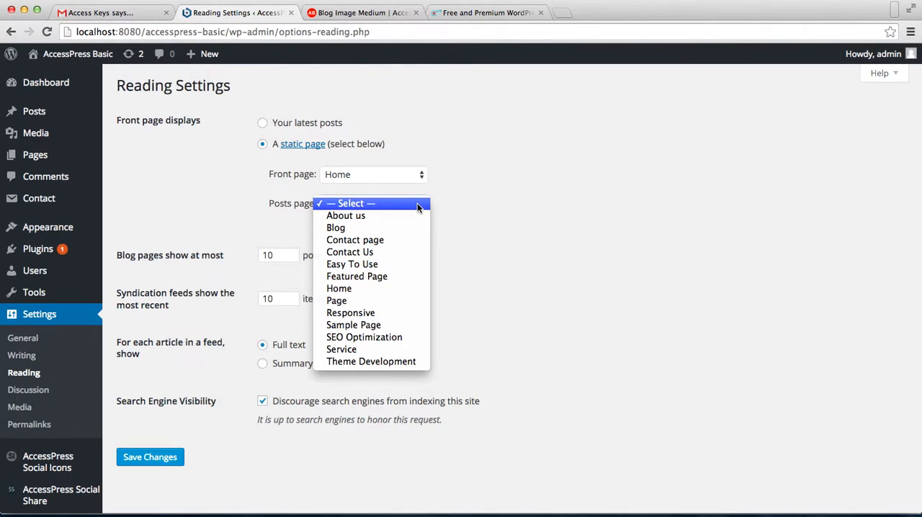
{"action": "left_click", "coordinate": [336, 228]}
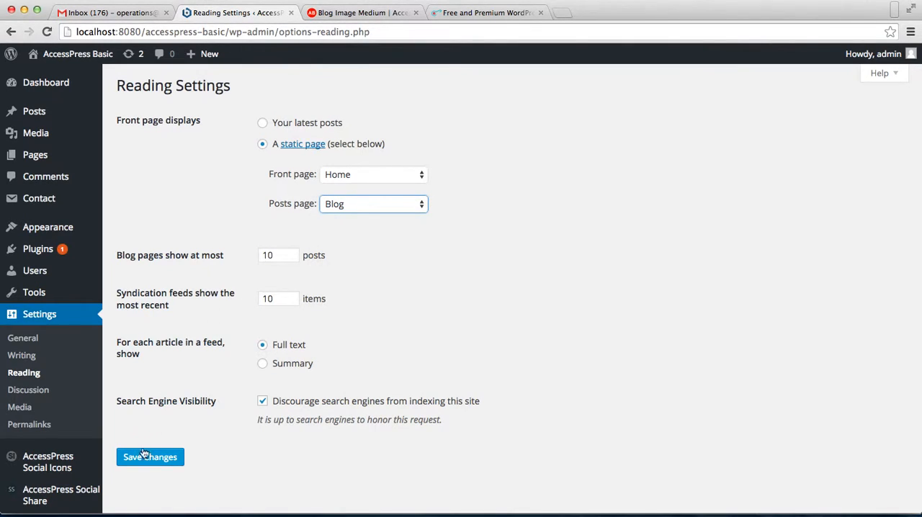
{"action": "left_click", "coordinate": [150, 457]}
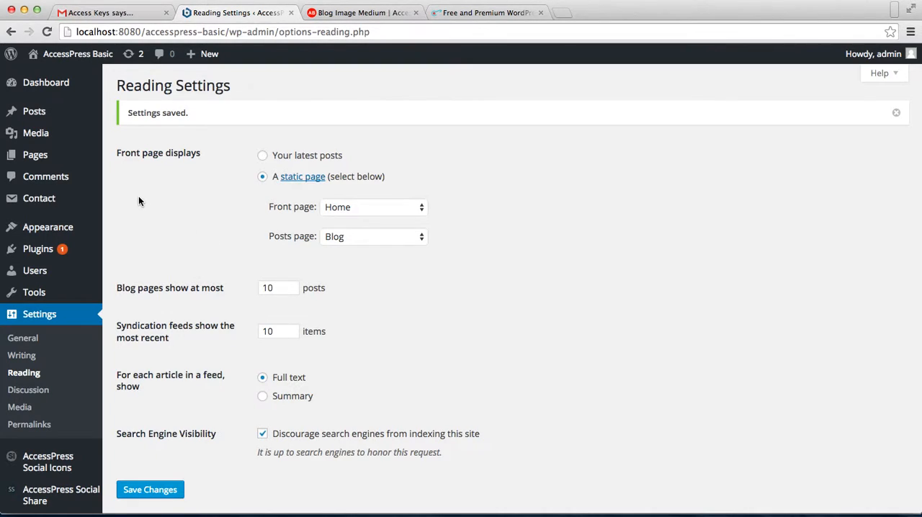
{"action": "mouse_move", "coordinate": [46, 83]}
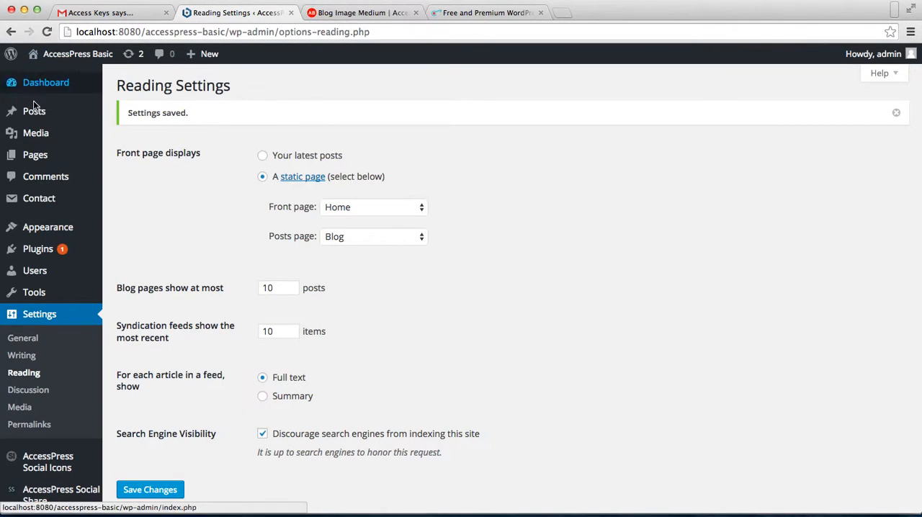
{"action": "mouse_move", "coordinate": [34, 111]}
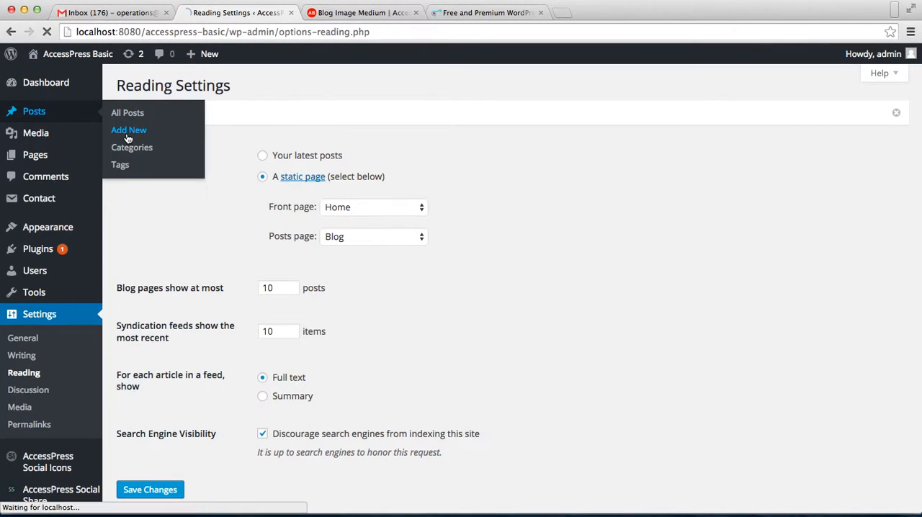
Publish a post 'Post12' with Lorem Ipsum text, a category and a Media Library featured image.
{"action": "left_click", "coordinate": [128, 129]}
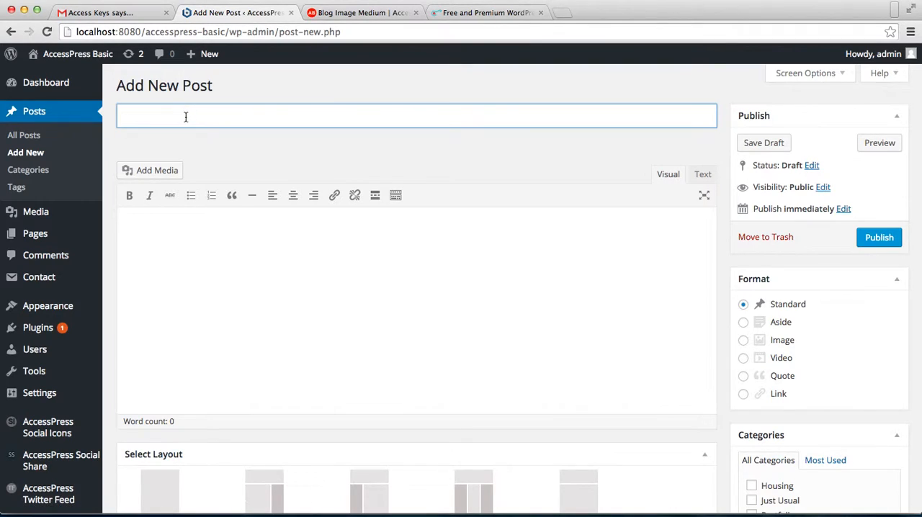
{"action": "type", "text": "Post12"}
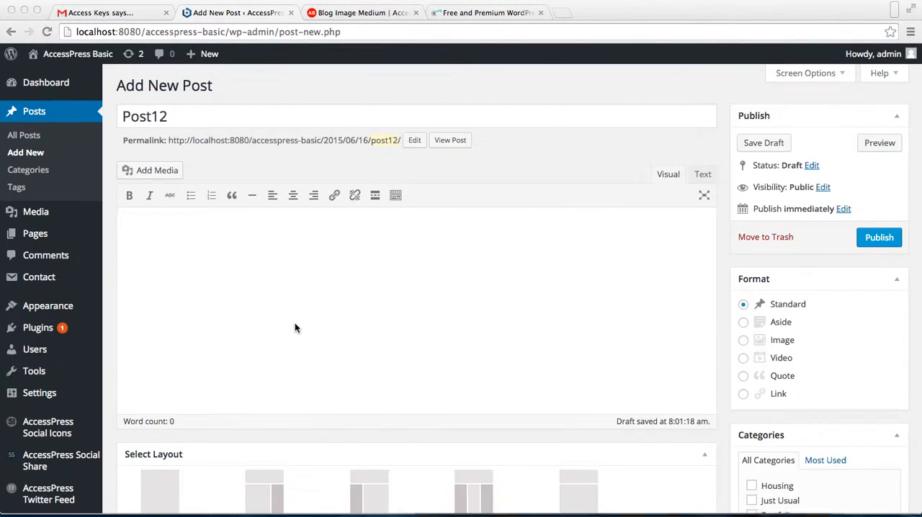
{"action": "scroll", "scroll_direction": "down", "scroll_amount": 3}
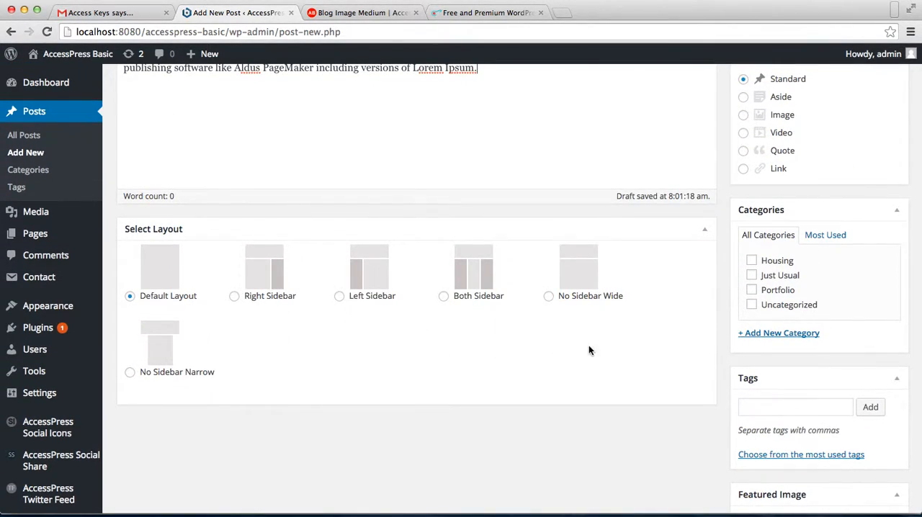
{"action": "mouse_move", "coordinate": [709, 256]}
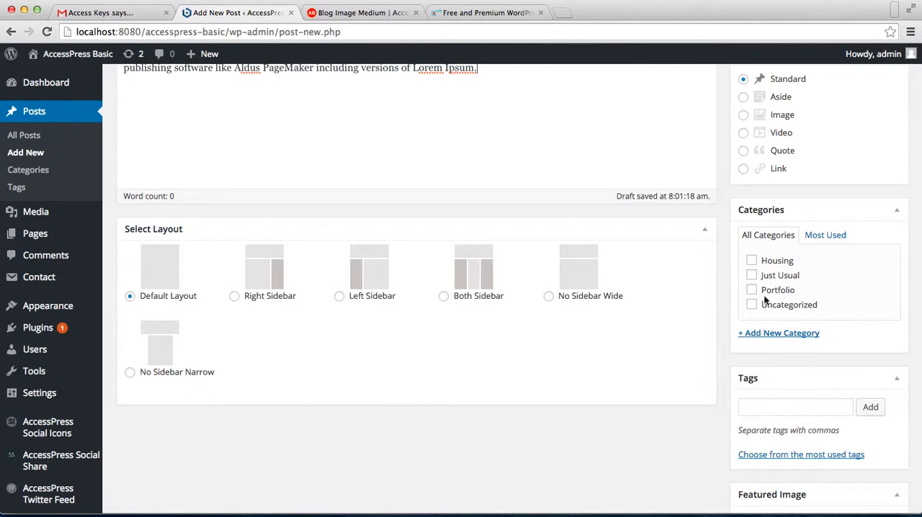
{"action": "left_click", "coordinate": [753, 275]}
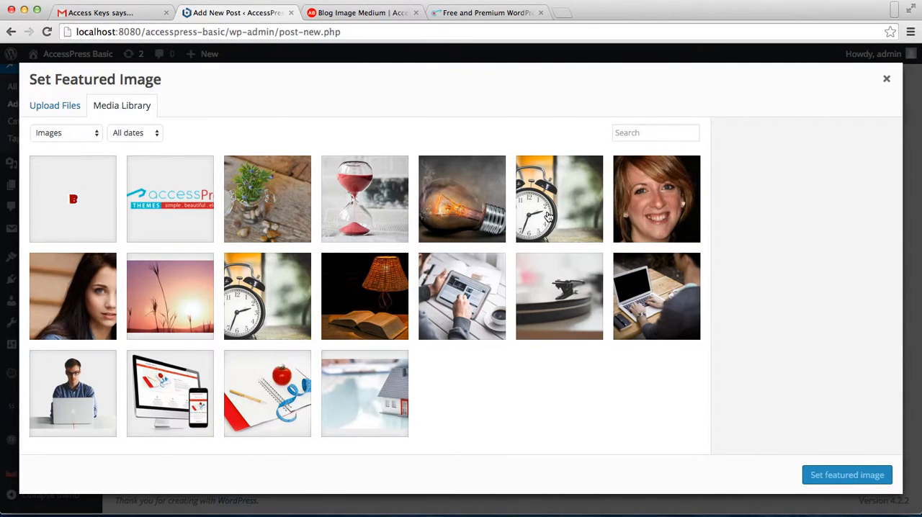
{"action": "left_click", "coordinate": [847, 475]}
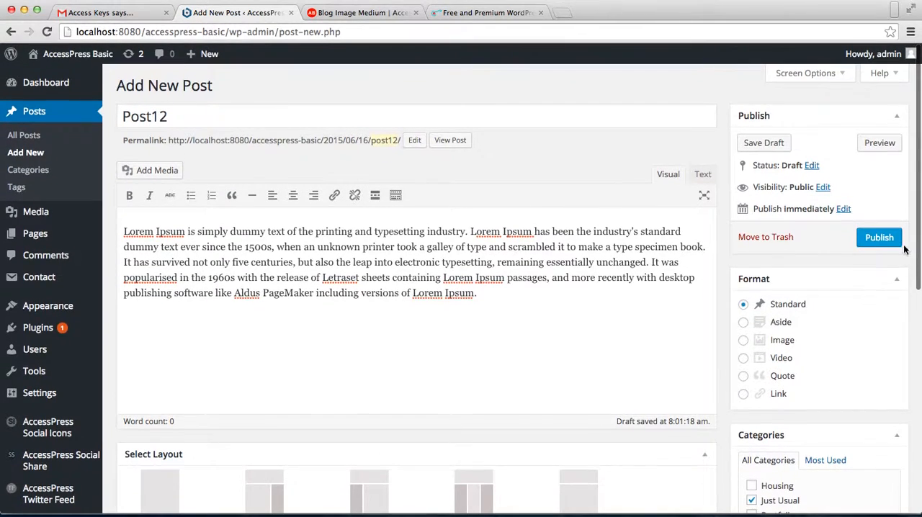
{"action": "left_click", "coordinate": [879, 236]}
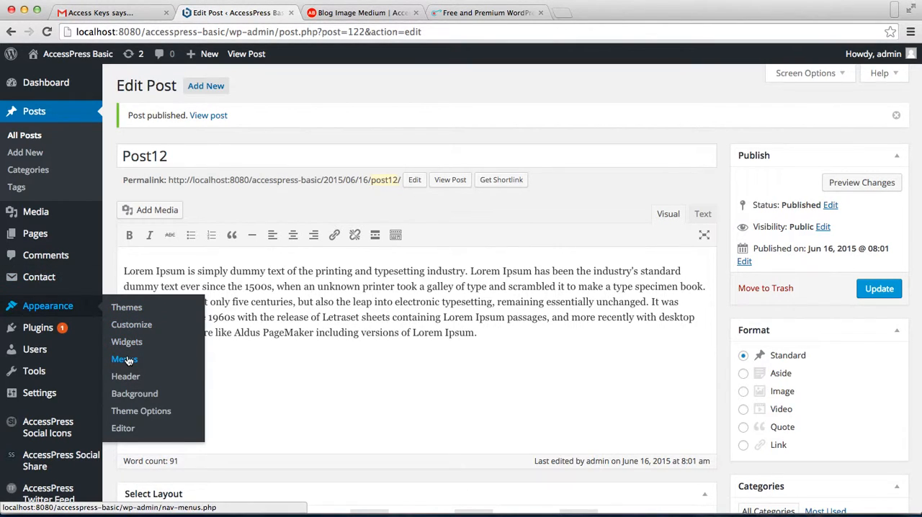
Add Blog to the primary menu, position it after About us, and save the menu.
{"action": "left_click", "coordinate": [124, 358]}
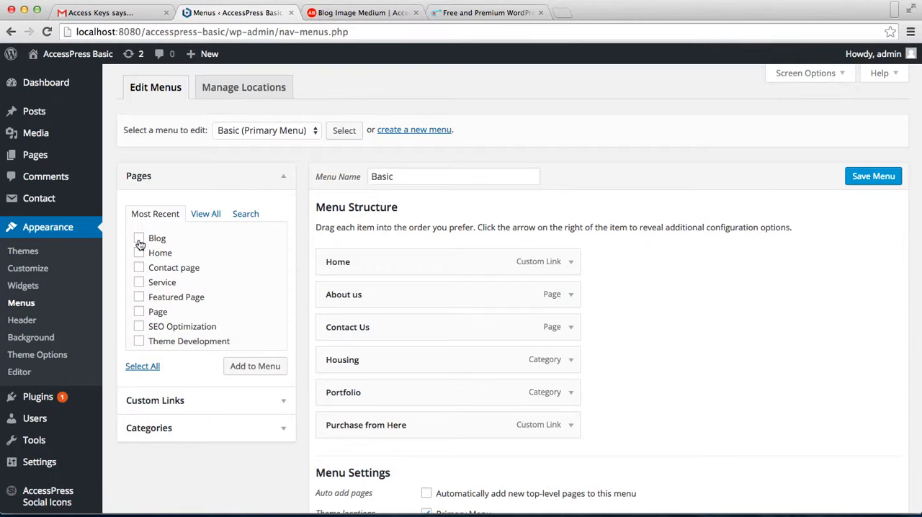
{"action": "left_click", "coordinate": [138, 237]}
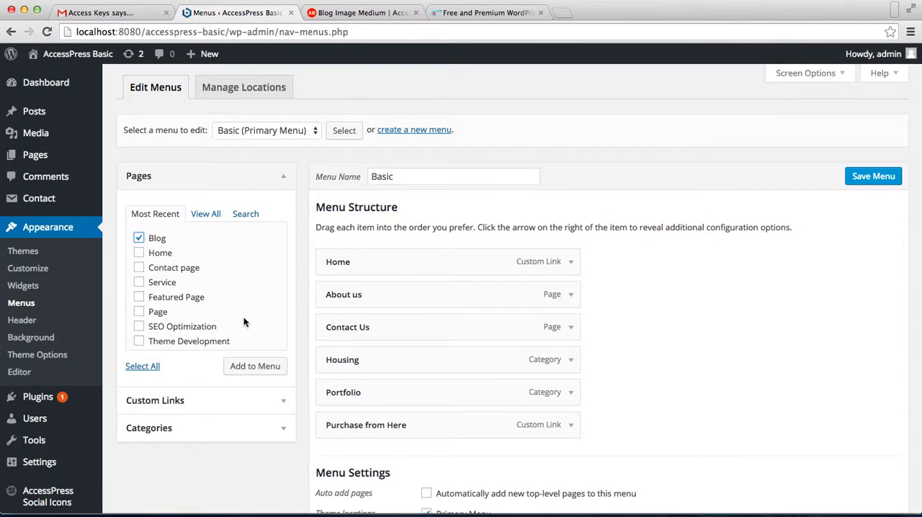
{"action": "left_click", "coordinate": [255, 366]}
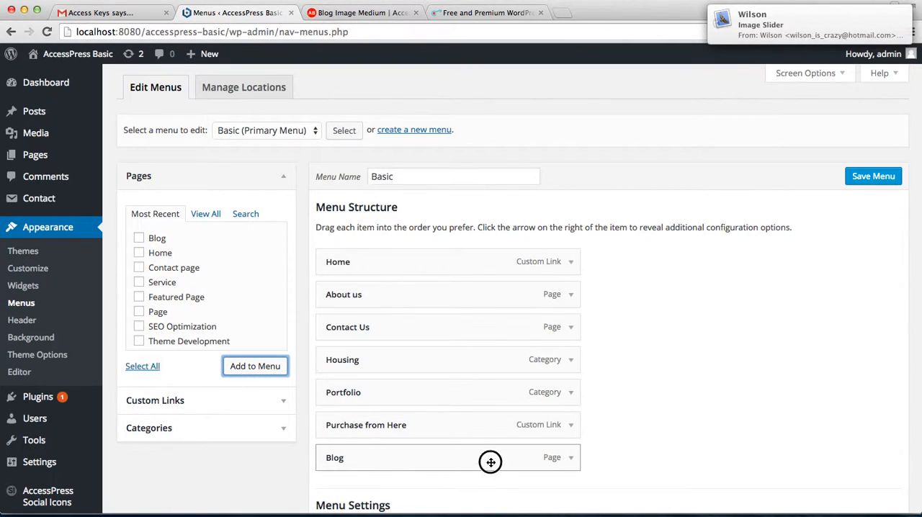
{"action": "left_click_drag", "start_coordinate": [490, 461], "coordinate": [487, 327]}
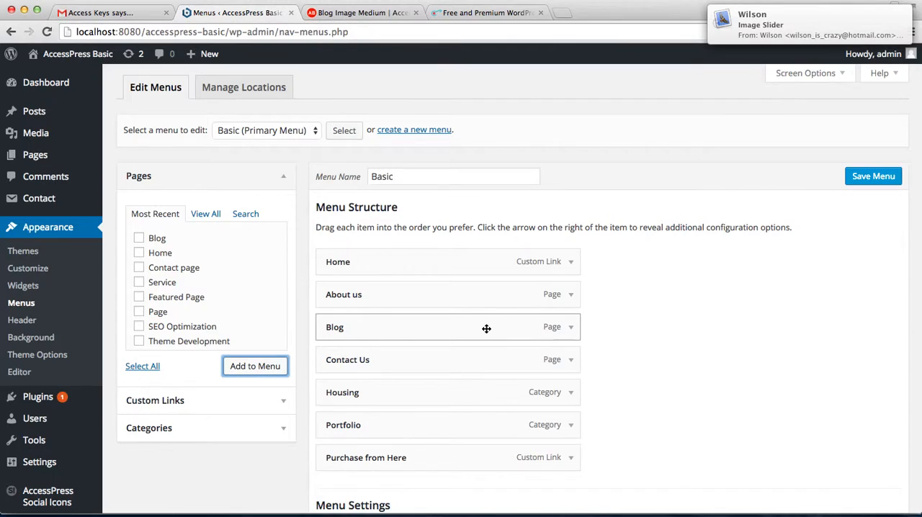
{"action": "scroll", "scroll_direction": "down", "scroll_amount": 3}
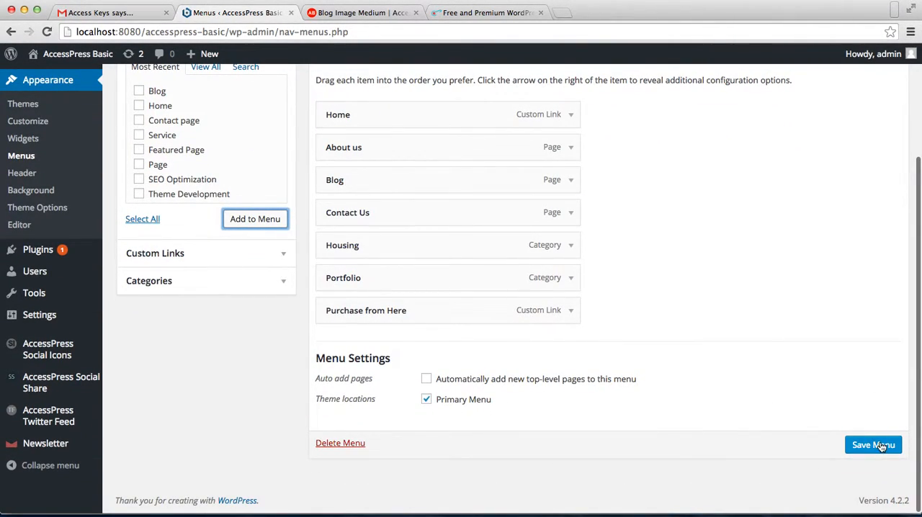
{"action": "left_click", "coordinate": [873, 444]}
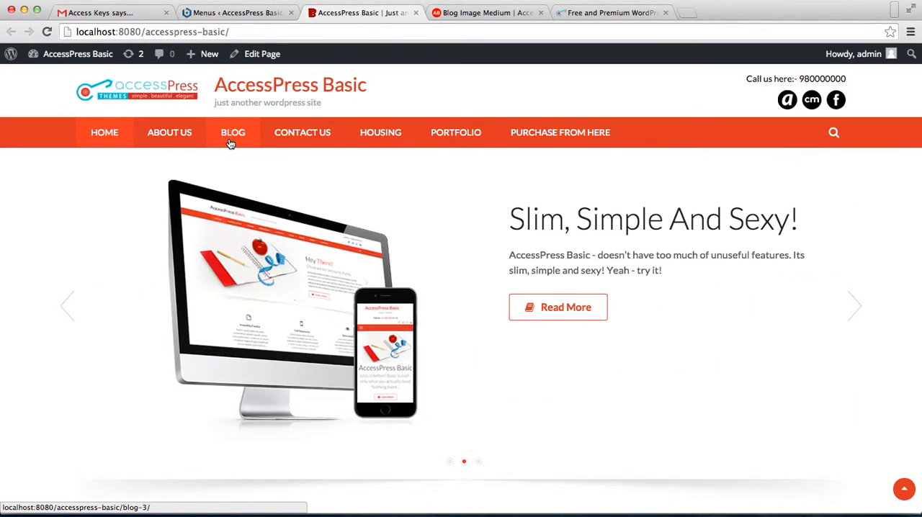
Open the live site's Blog page and scroll through the post archive including Post12.
{"action": "left_click", "coordinate": [233, 133]}
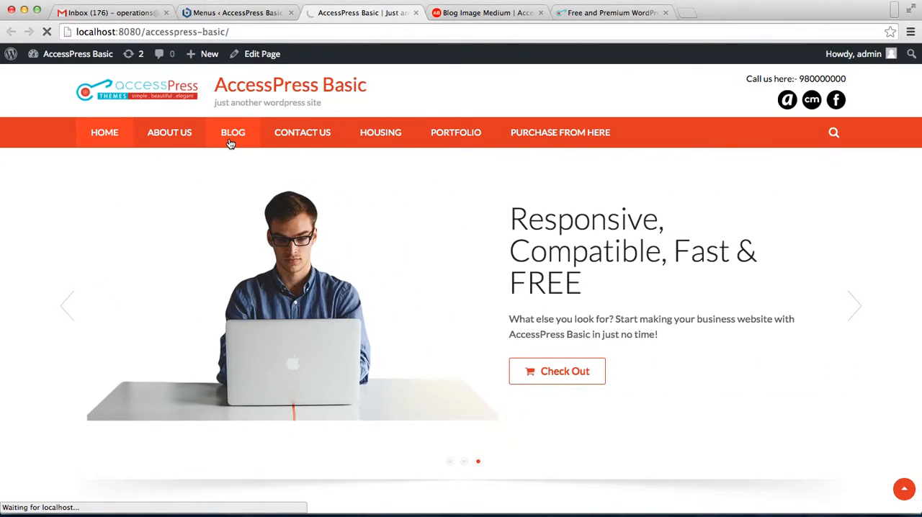
{"action": "left_click", "coordinate": [233, 133]}
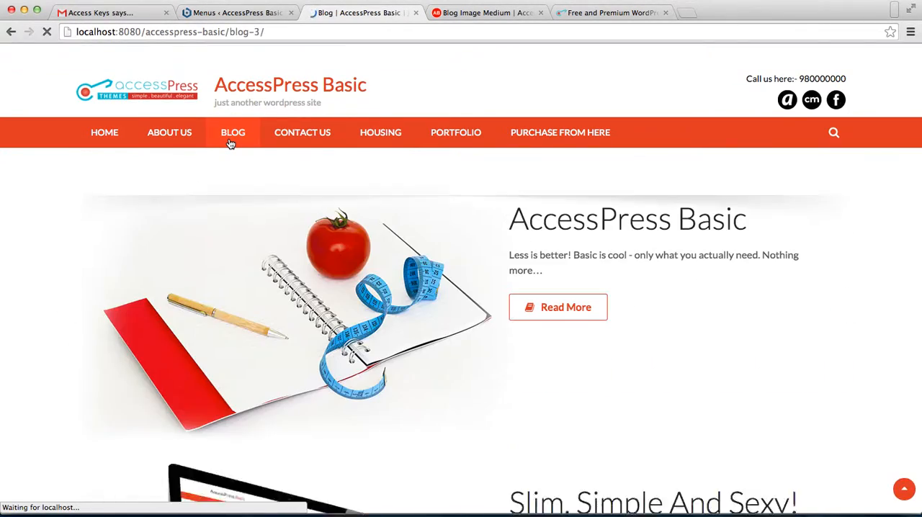
{"action": "left_click", "coordinate": [233, 133]}
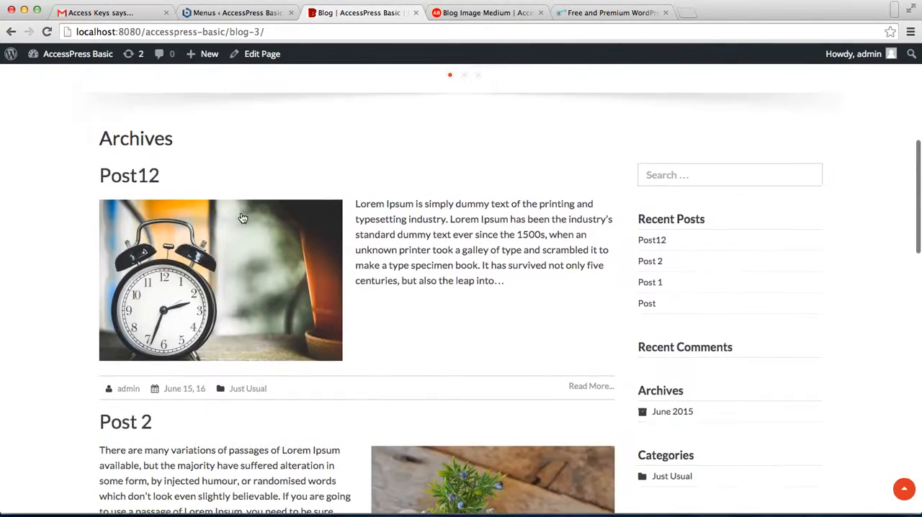
{"action": "scroll", "scroll_direction": "down", "scroll_amount": 3}
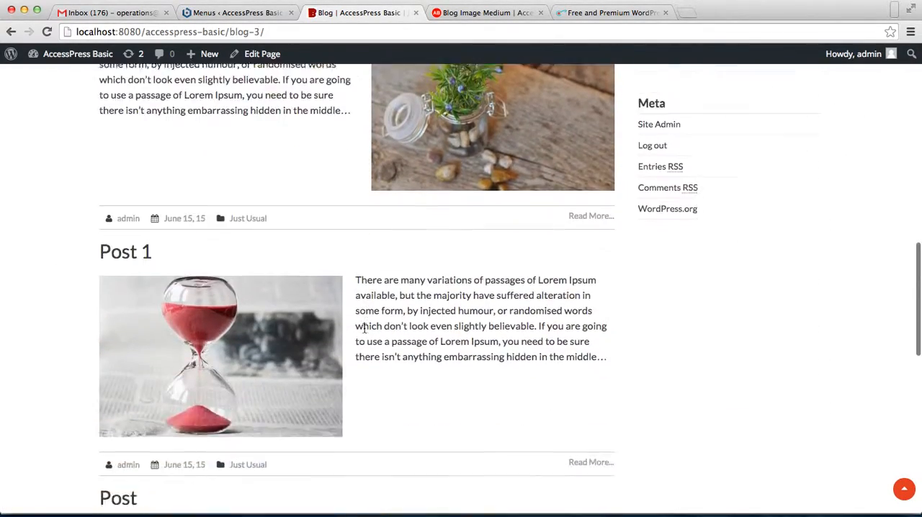
{"action": "scroll", "scroll_direction": "up", "scroll_amount": 3}
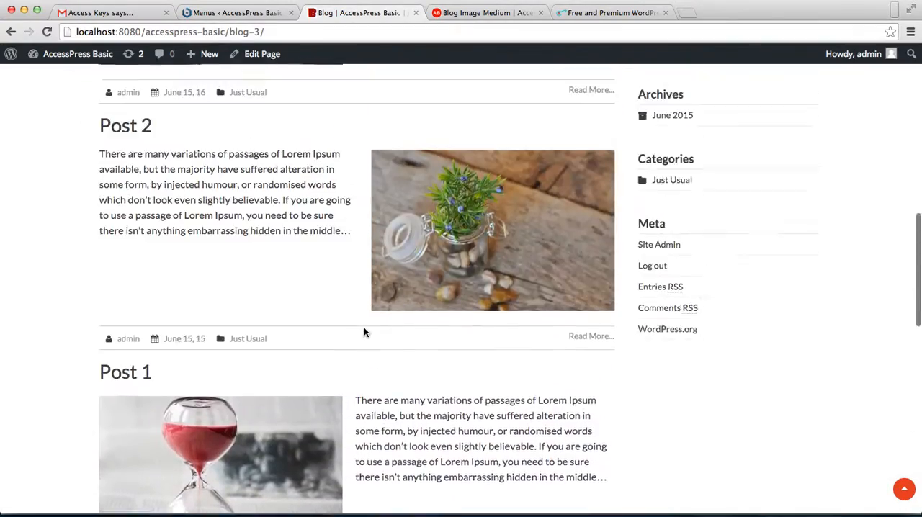
{"action": "scroll", "scroll_direction": "up", "scroll_amount": 3}
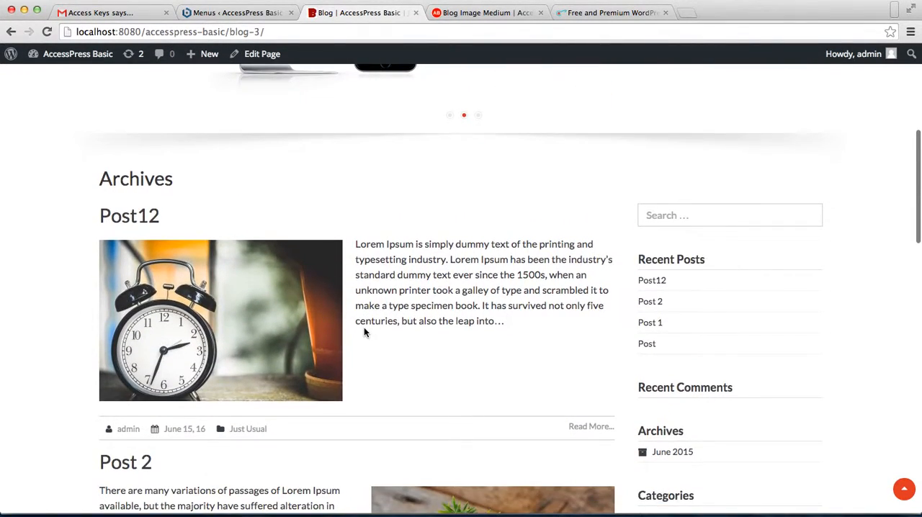
{"action": "scroll", "scroll_direction": "down", "scroll_amount": 3}
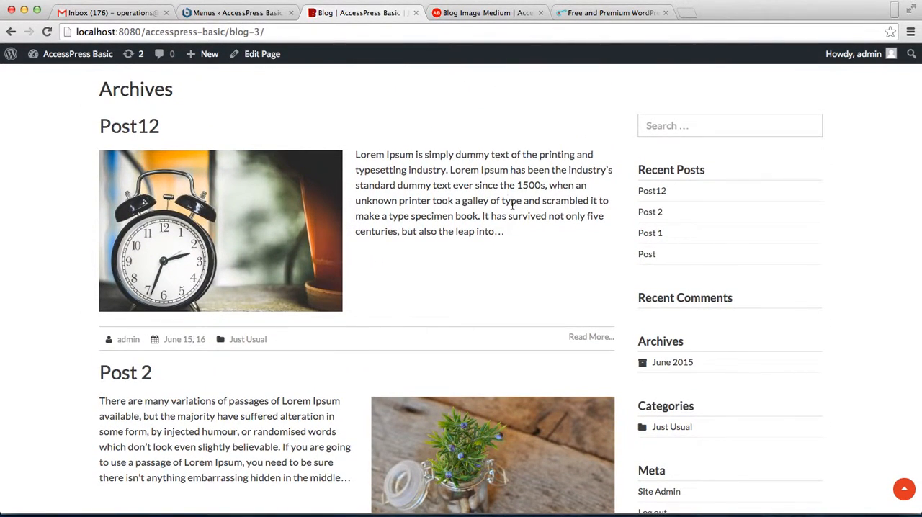
{"action": "scroll", "scroll_direction": "down", "scroll_amount": 3}
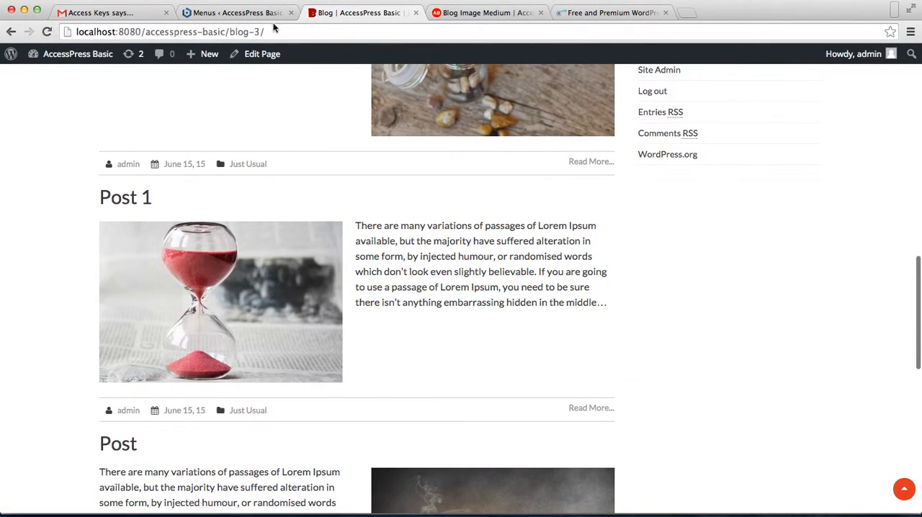
Return to the admin and open Appearance > Theme Options for AccessPress Basic.
{"action": "left_click", "coordinate": [237, 12]}
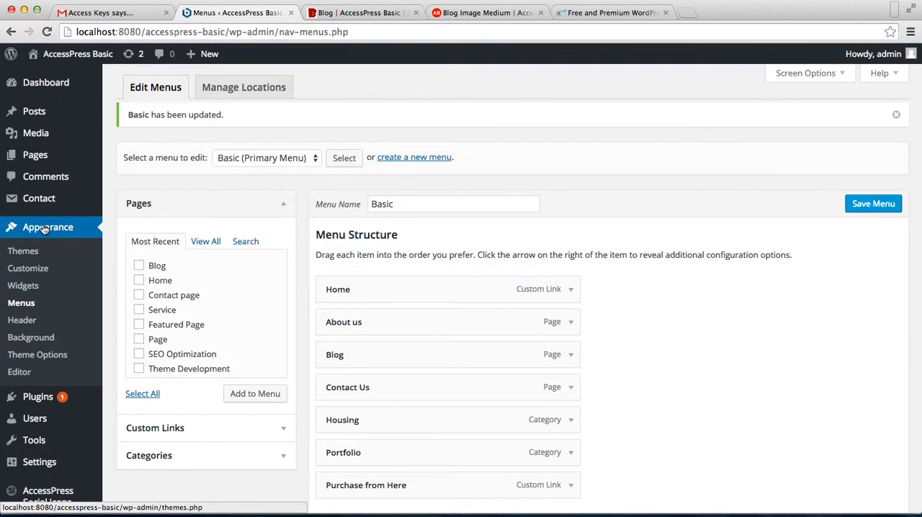
{"action": "mouse_move", "coordinate": [38, 355]}
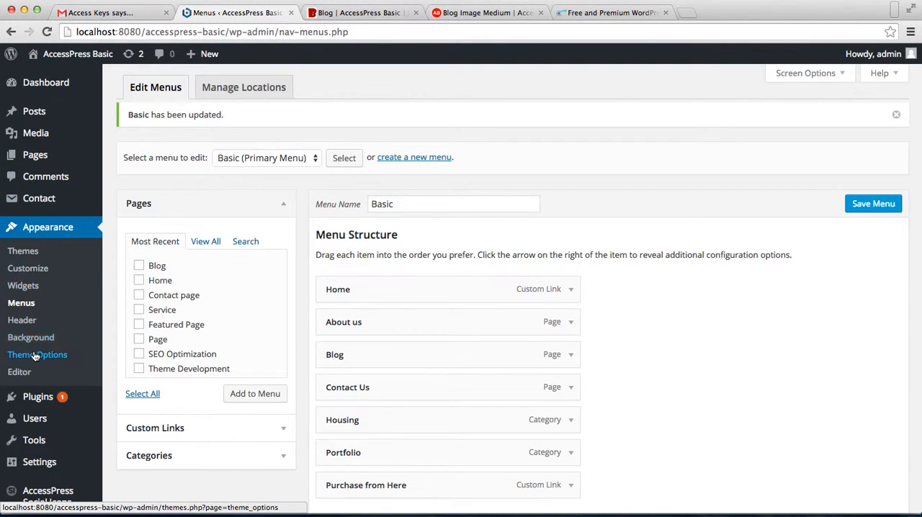
{"action": "left_click", "coordinate": [37, 355]}
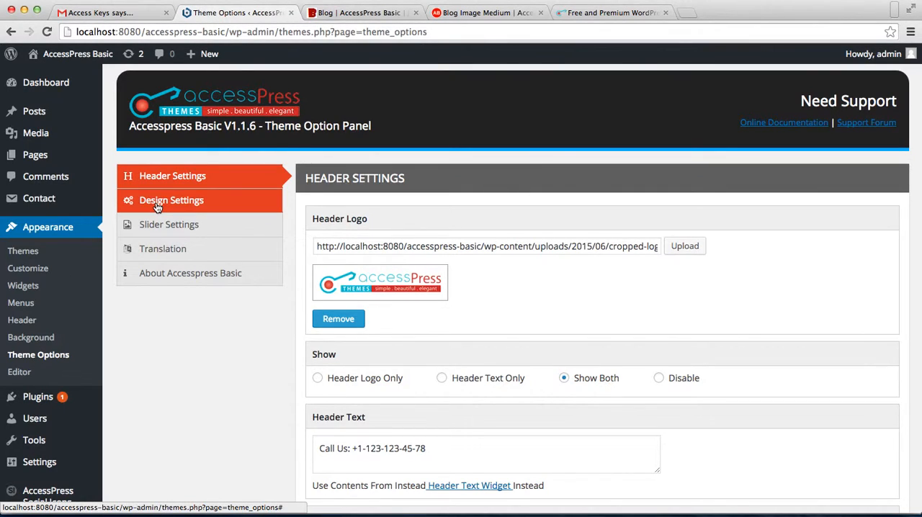
In Design Settings, set the Category/Blog default layout to Right Sidebar.
{"action": "left_click", "coordinate": [171, 200]}
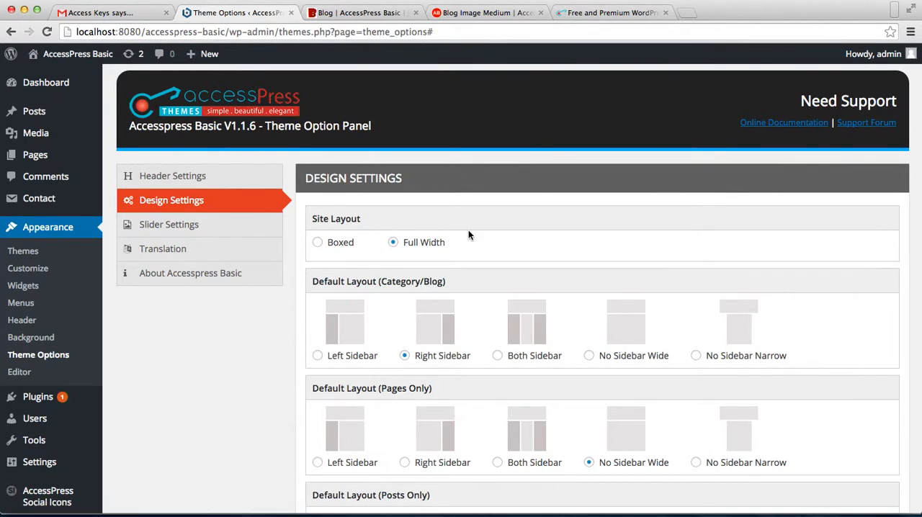
{"action": "scroll", "scroll_direction": "down", "scroll_amount": 3}
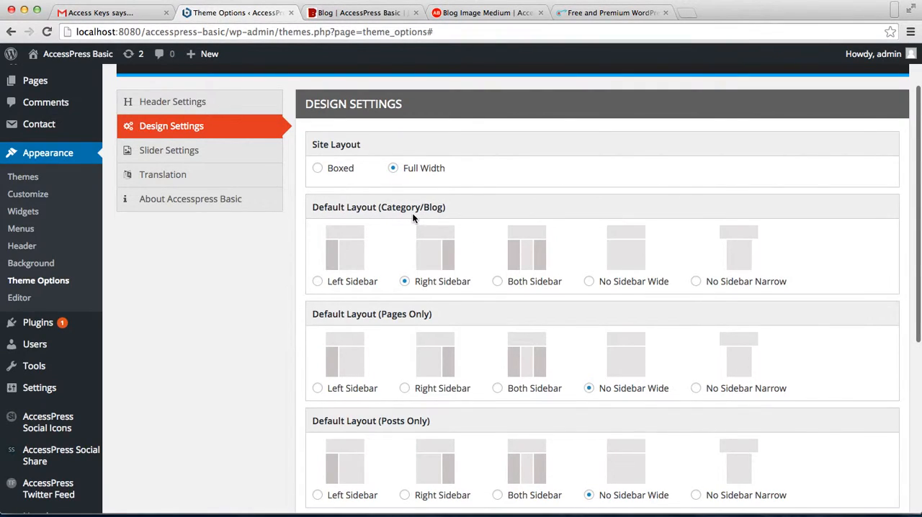
{"action": "mouse_move", "coordinate": [425, 219]}
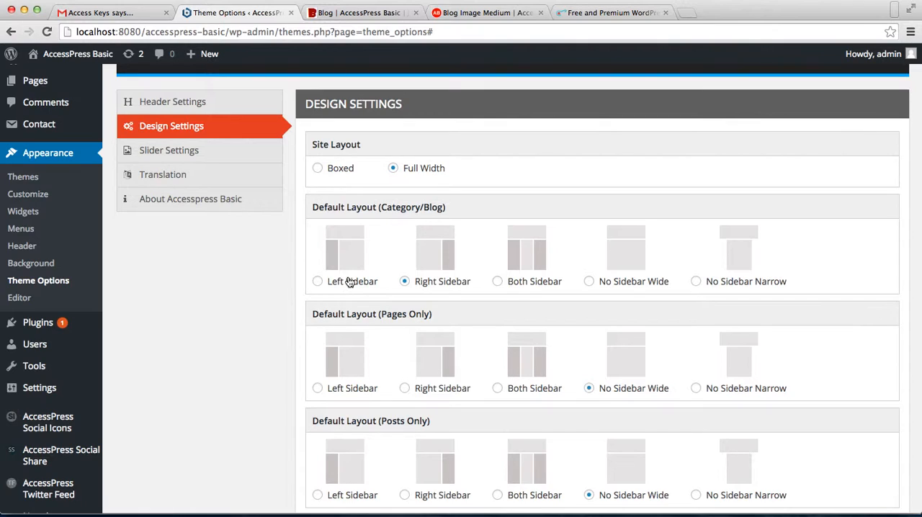
{"action": "left_click", "coordinate": [317, 281]}
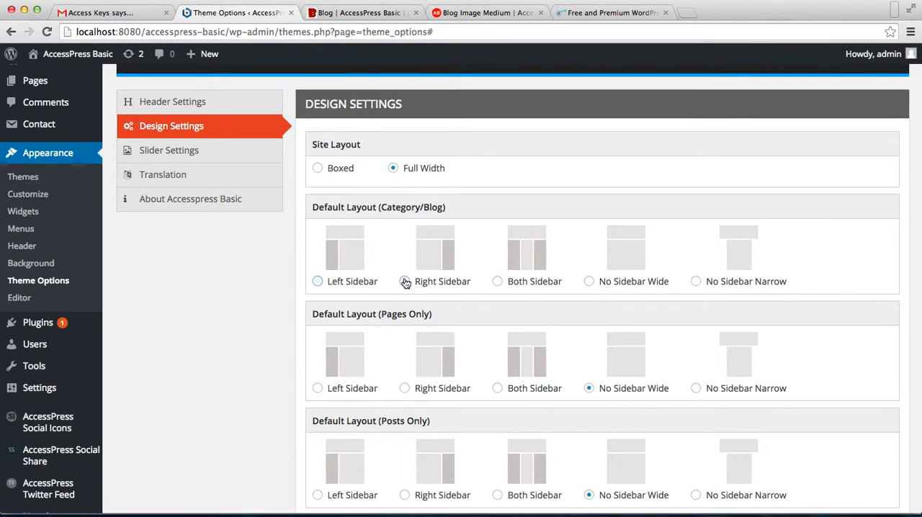
{"action": "left_click", "coordinate": [403, 281]}
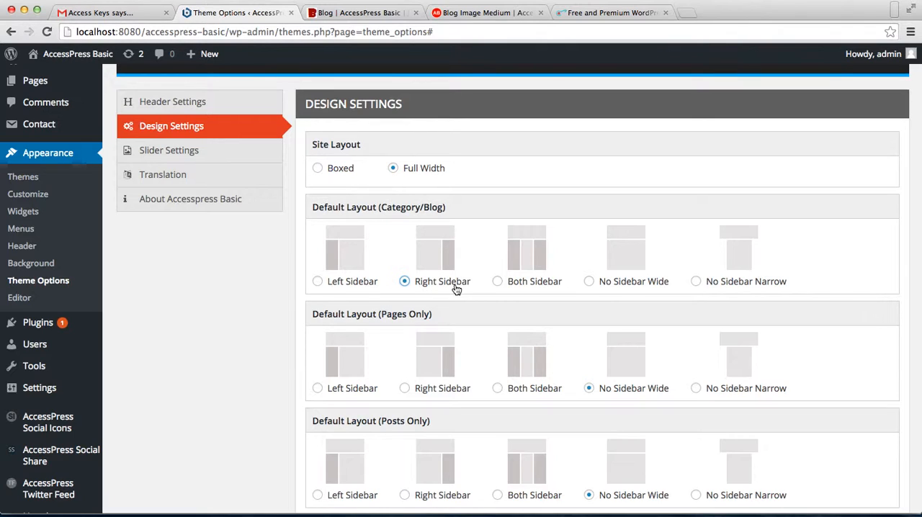
Set the Blog Posts Display Layout to Blog Image Large.
{"action": "scroll", "scroll_direction": "down", "scroll_amount": 3}
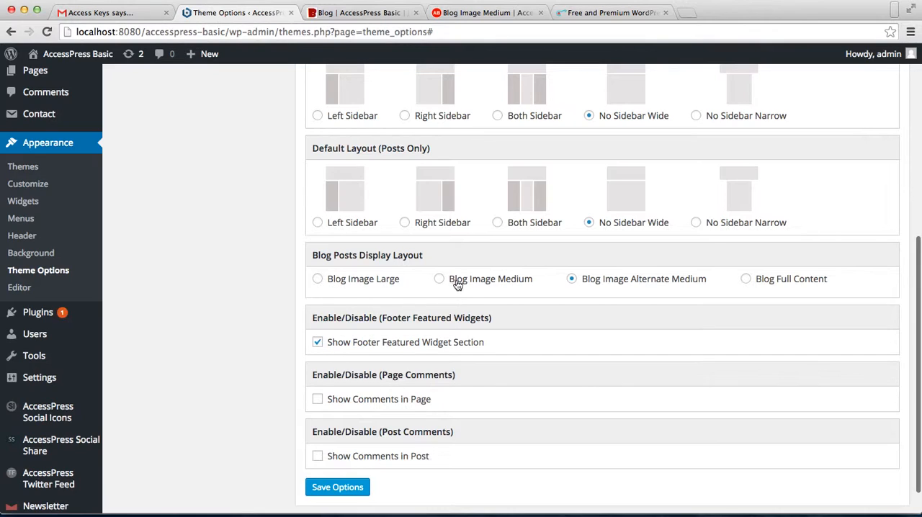
{"action": "mouse_move", "coordinate": [481, 242]}
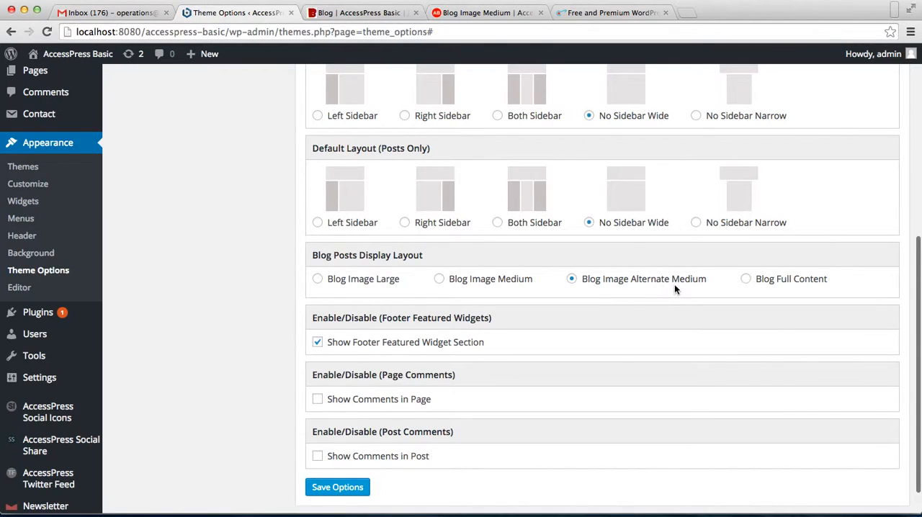
{"action": "left_click", "coordinate": [360, 11]}
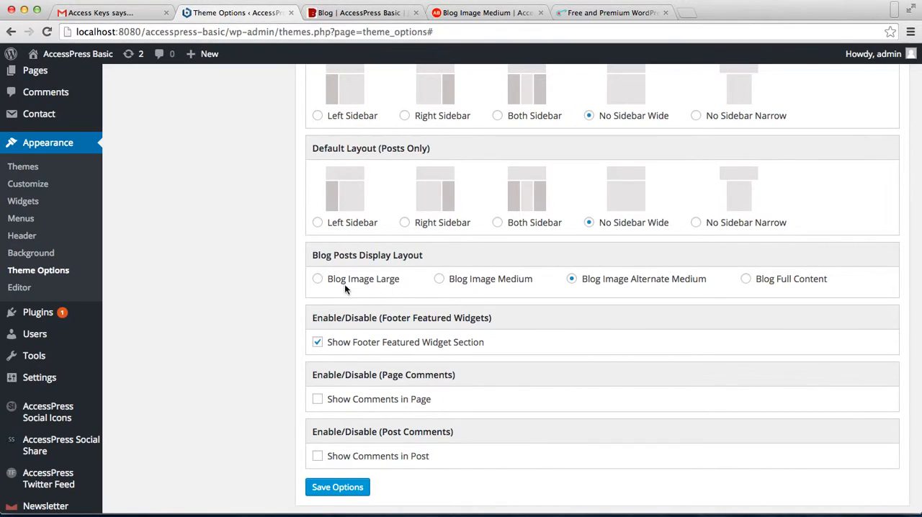
{"action": "left_click", "coordinate": [317, 280]}
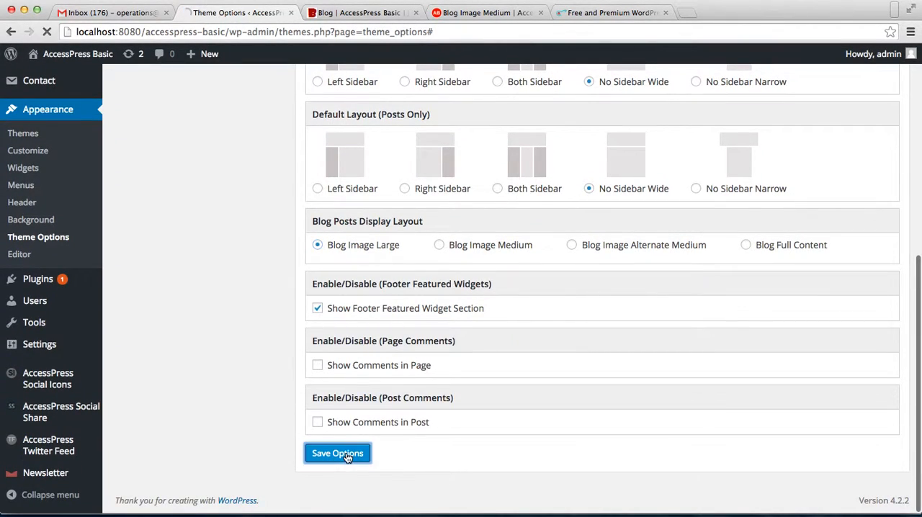
Save the theme options and reload the live Blog page showing large full-width post images.
{"action": "left_click", "coordinate": [337, 452]}
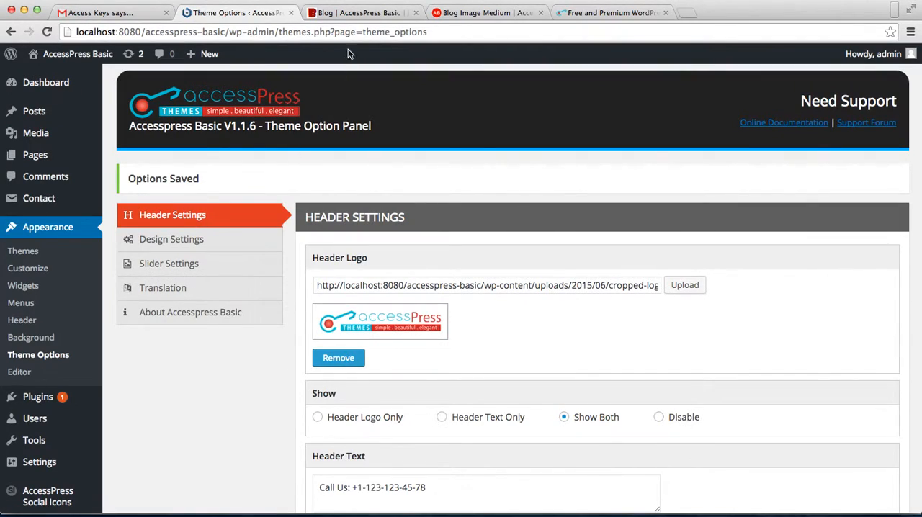
{"action": "left_click", "coordinate": [360, 12]}
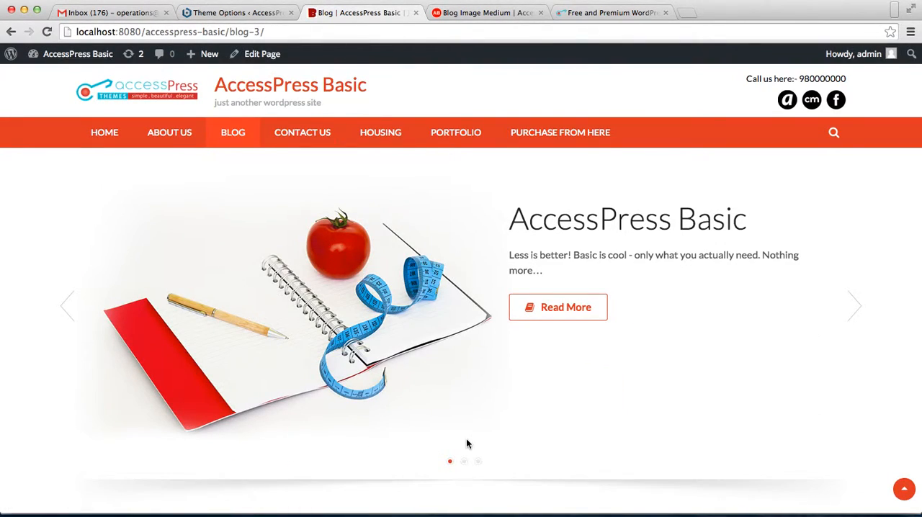
{"action": "scroll", "scroll_direction": "down", "scroll_amount": 3}
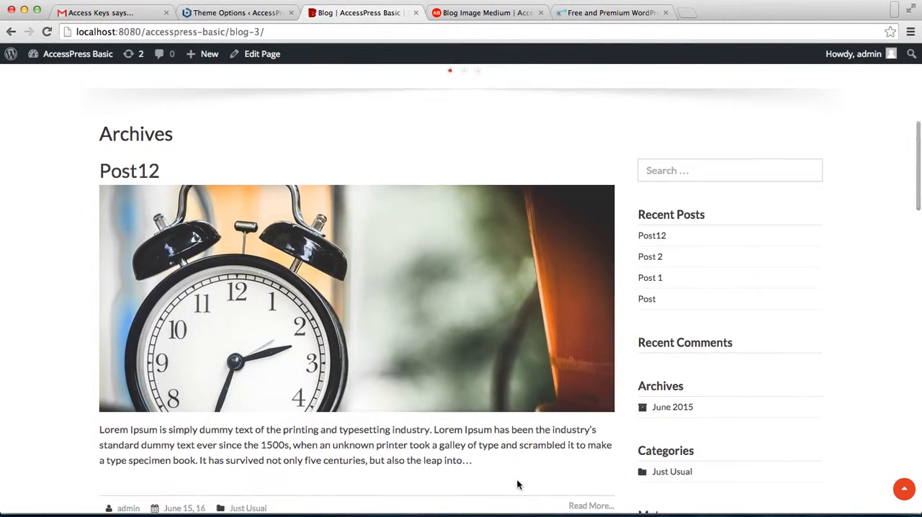
{"action": "scroll", "scroll_direction": "down", "scroll_amount": 3}
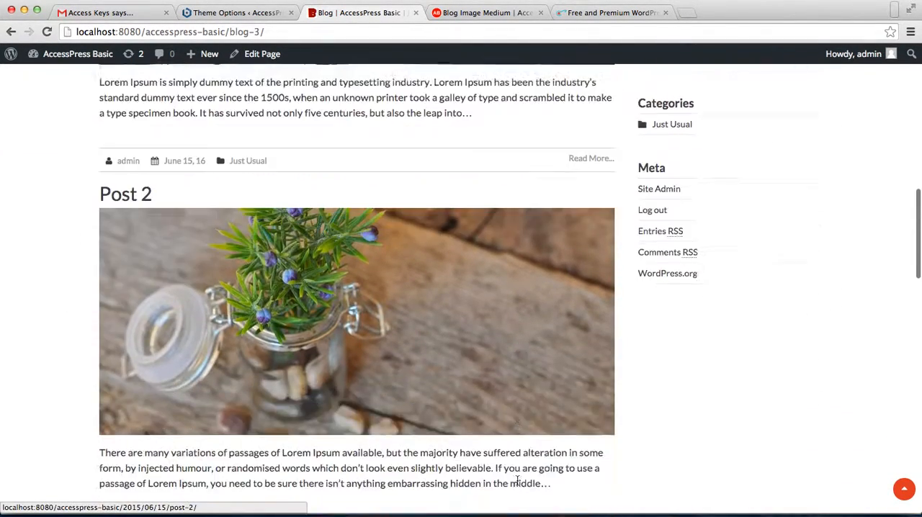
{"action": "scroll", "scroll_direction": "down", "scroll_amount": 3}
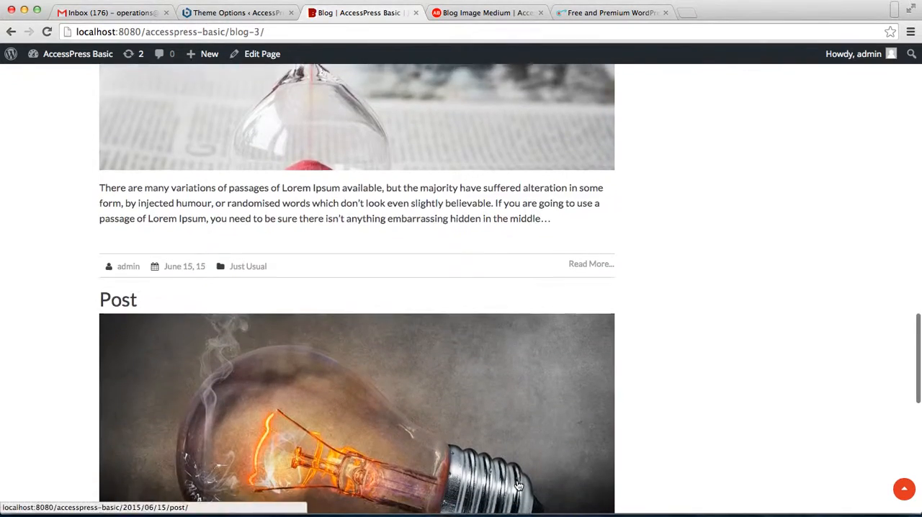